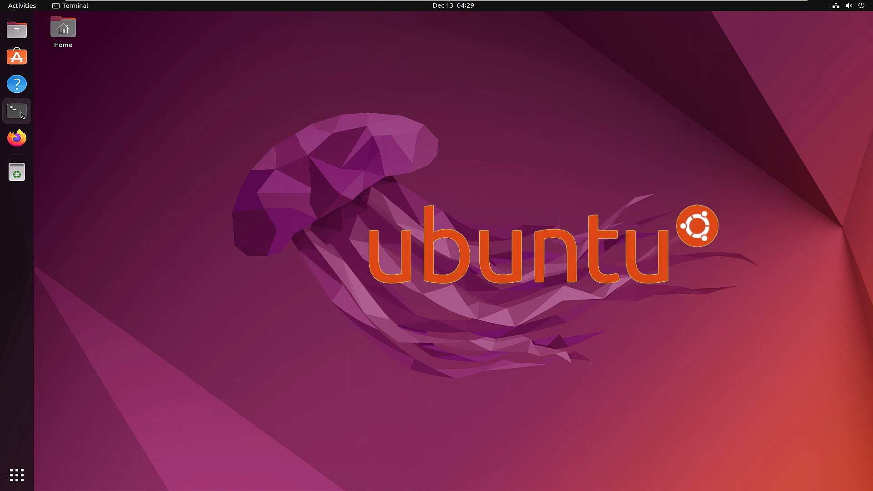
Launch GNOME Terminal from the Ubuntu dock
click(16, 110)
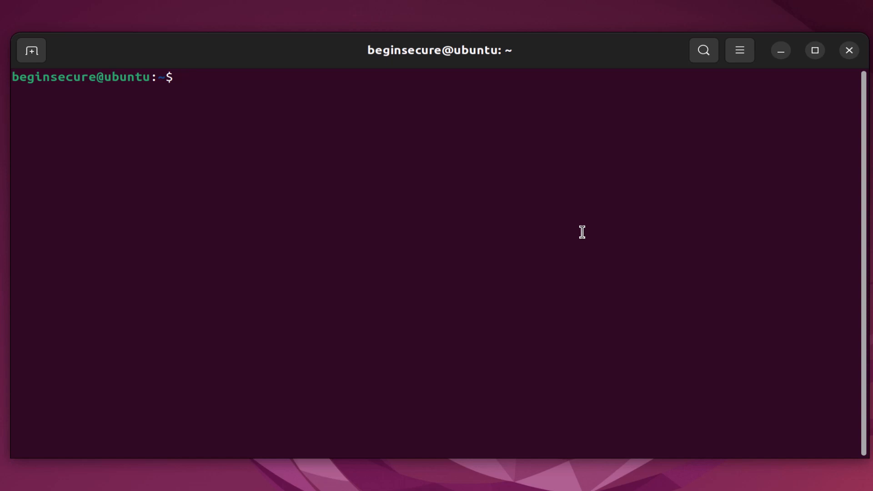
Run sudo apt update with the administrator password, reporting 4 upgradable packages
text(sudo apt upda)
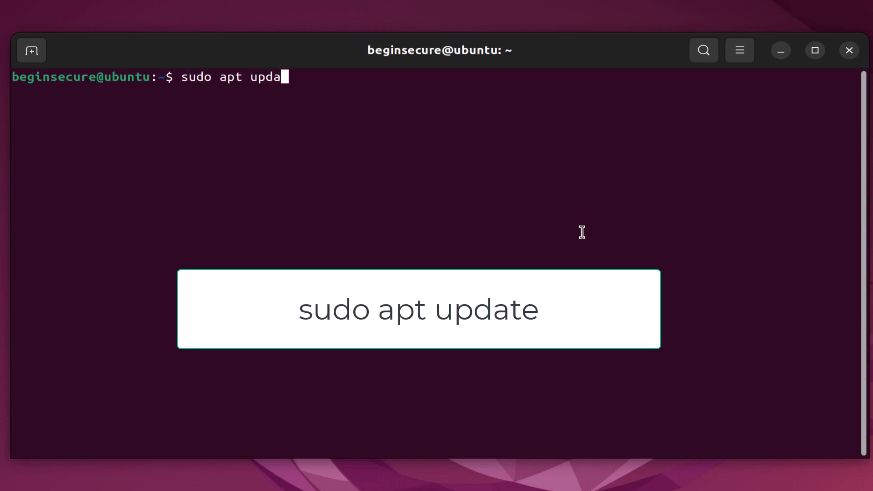
key(Return)
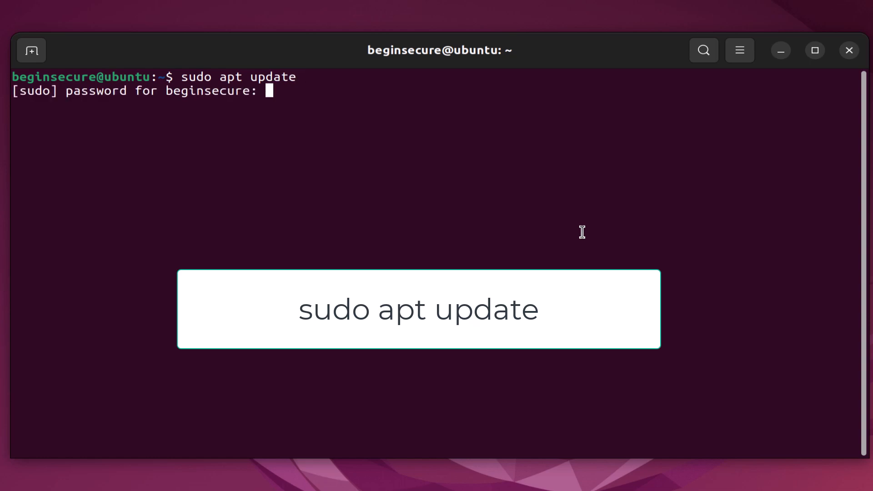
key(Return)
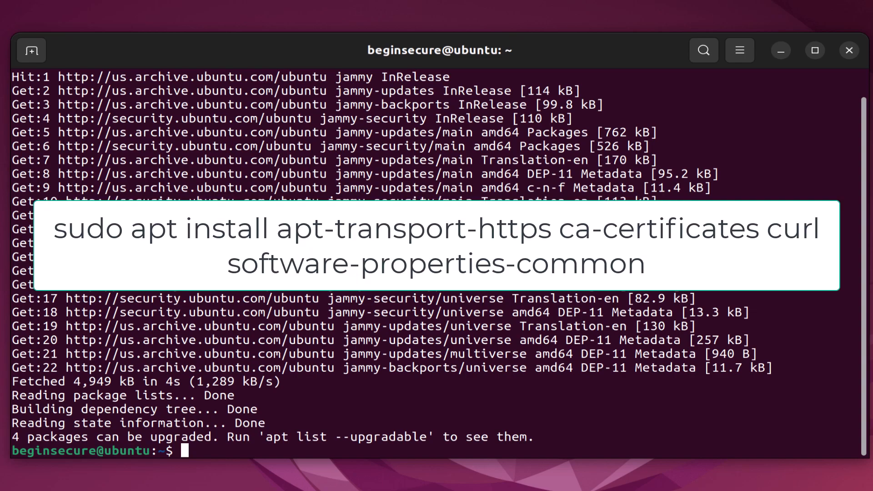
mouse_move(658, 118)
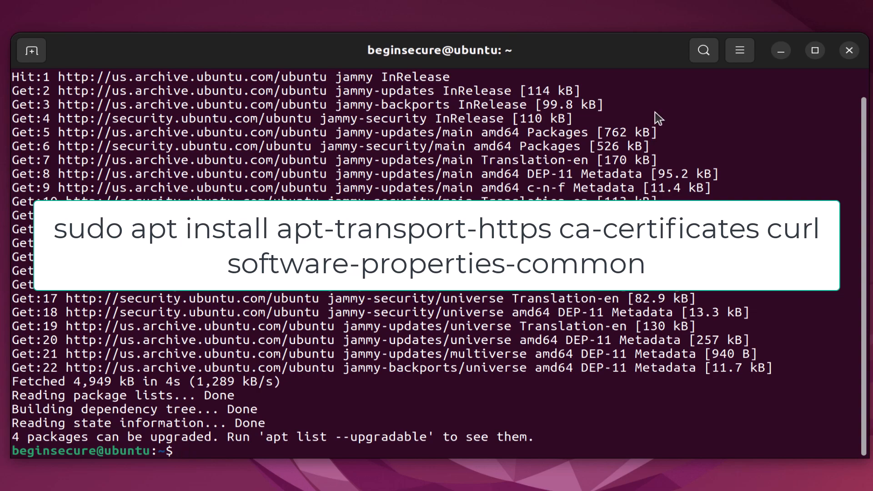
Install apt-transport-https, ca-certificates, curl and software-properties-common, confirming with y
text(sudo apt install apt-transport-https ca-certificates curl software-properties-common)
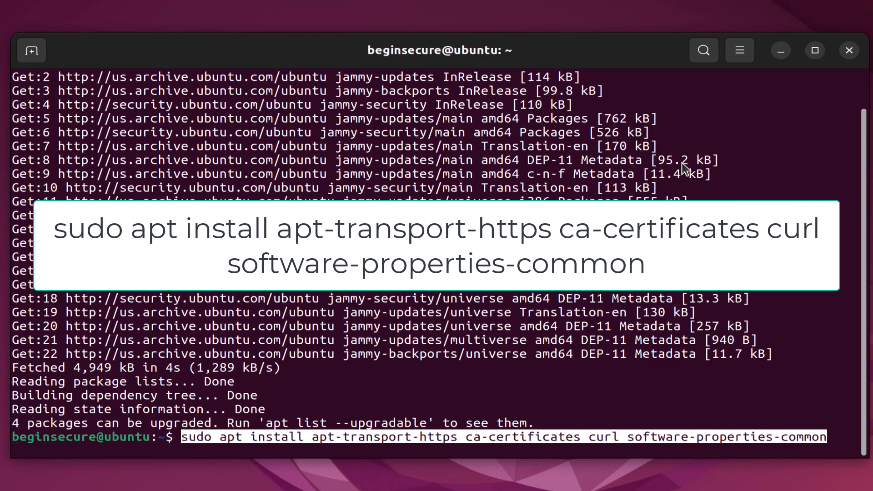
key(Return)
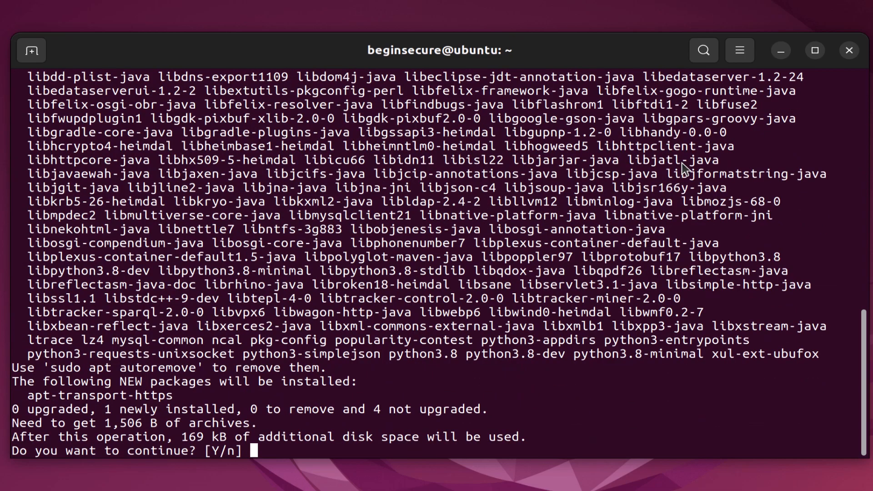
text(y)
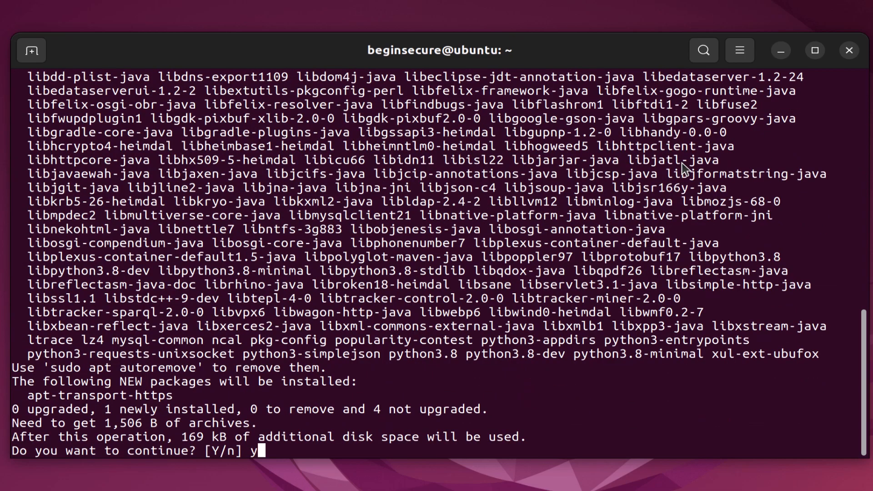
key(Return)
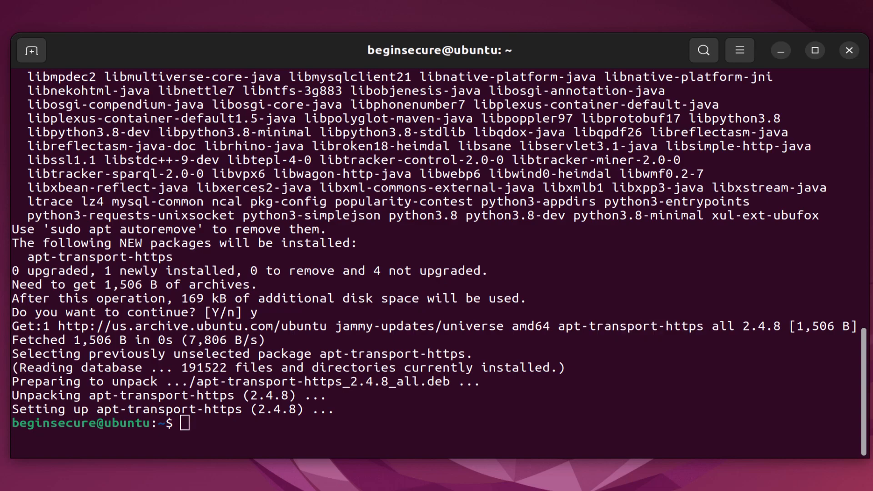
Save Docker's GPG key via curl and gpg --dearmor, and add docker.list repository
text(curl -fsSL https://download.docker.com/linux/ubuntu/gpg | sudo gpg --dearmor -o /usr/share/keyrings/docker-archive-keyring.gpg)
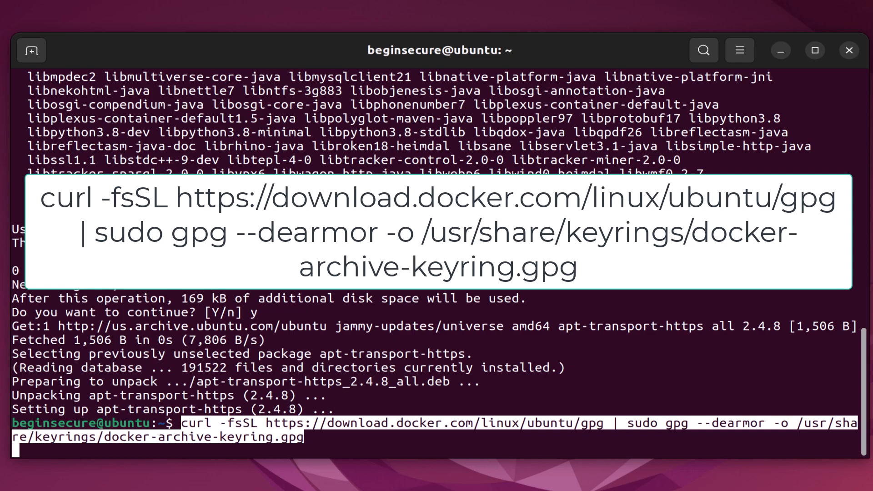
key(Return)
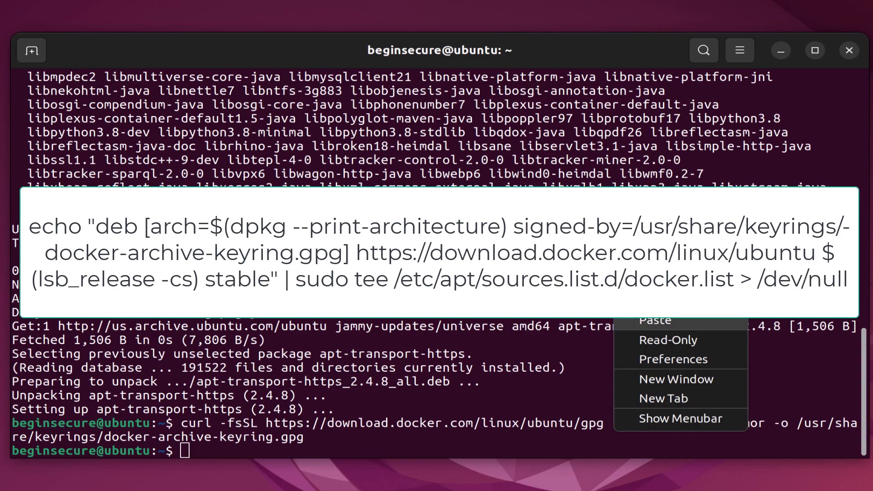
click(654, 319)
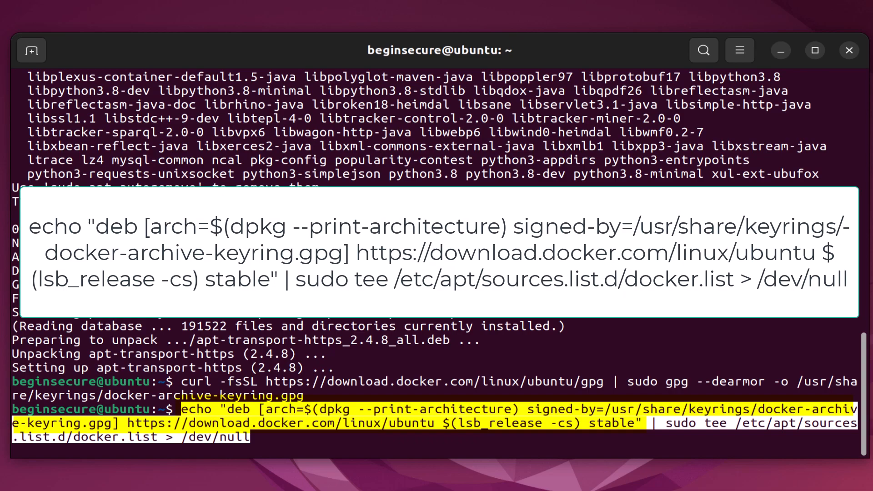
key(Return)
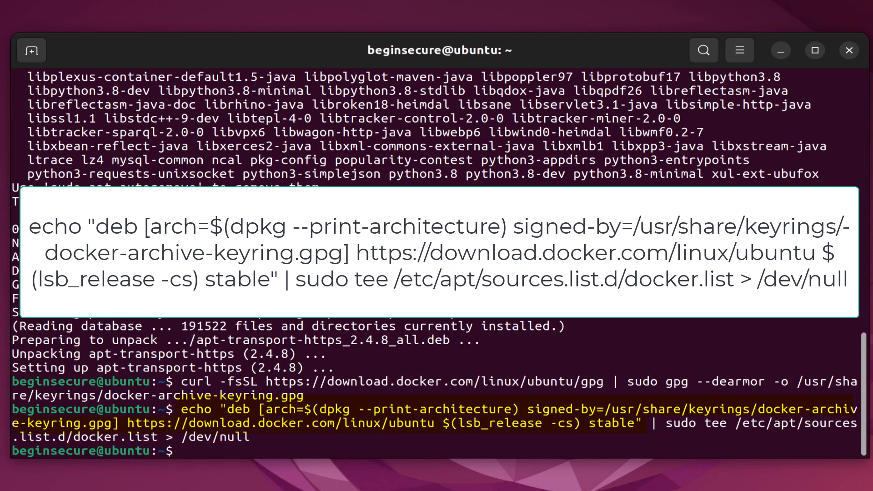
text(sudo ap)
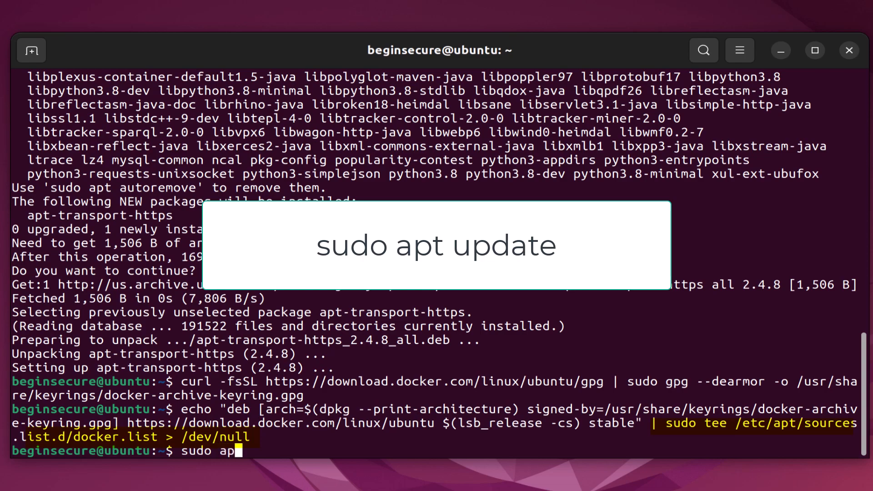
Run sudo apt update, then apt-cache policy docker-ce showing candidate 5:20.10.21
text(t update)
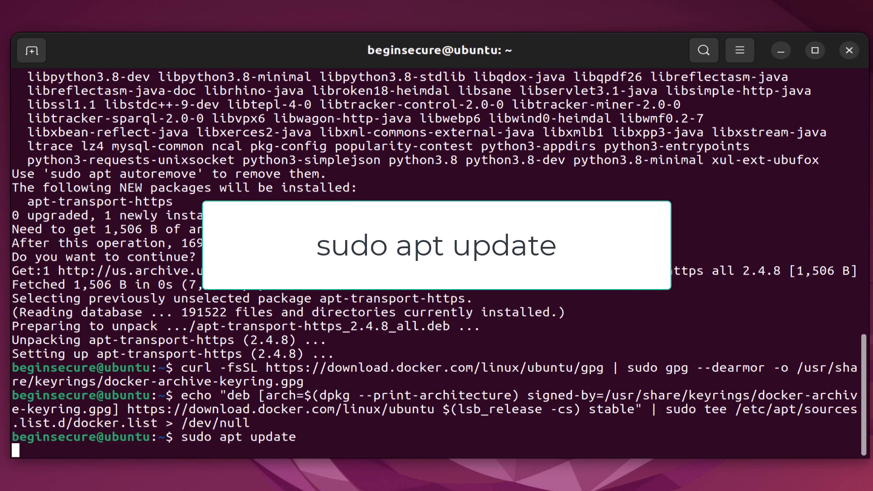
key(Return)
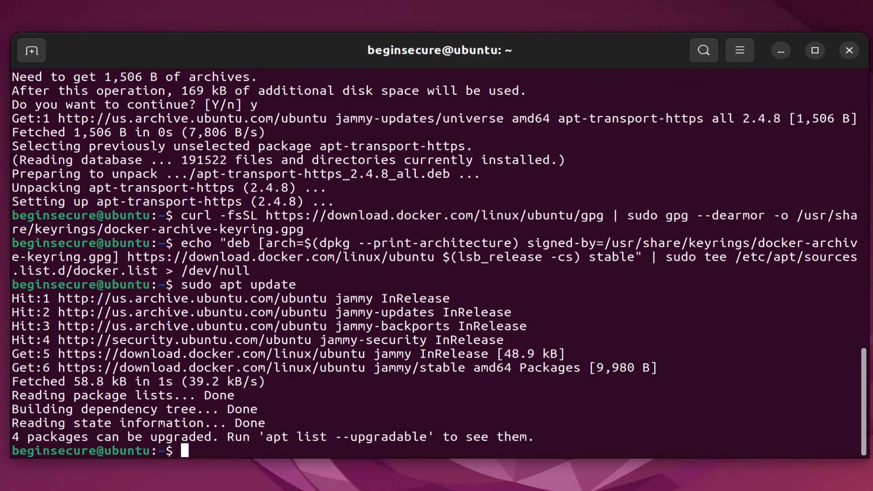
text(apt-cache policy do)
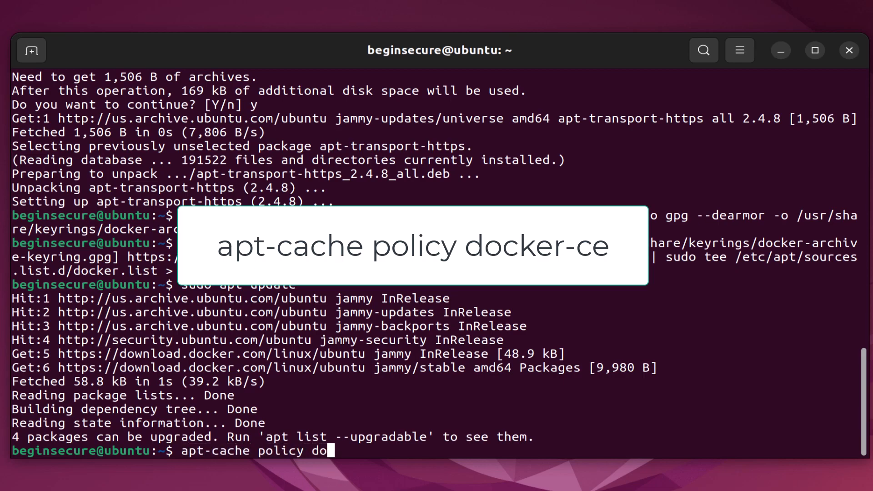
key(Return)
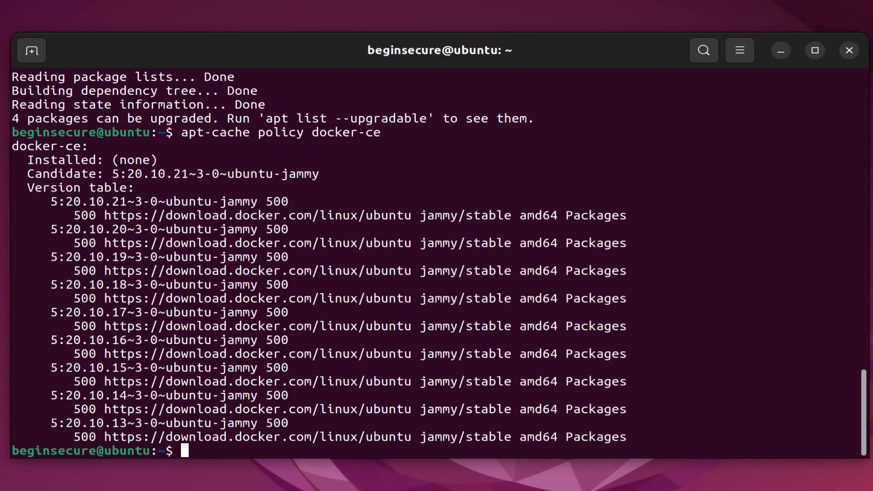
Run sudo apt install docker-ce, installing Docker CE 5:20.10.21 with containerd.io and CLI
text(sudo)
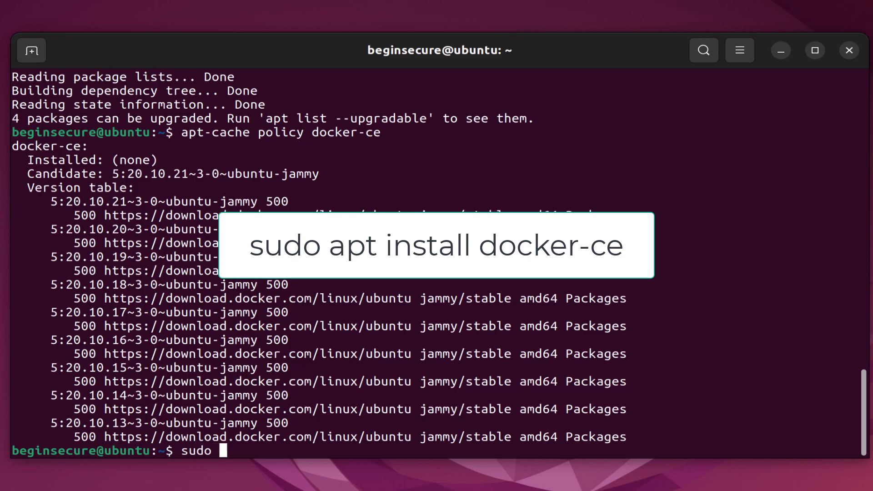
text(apt instal)
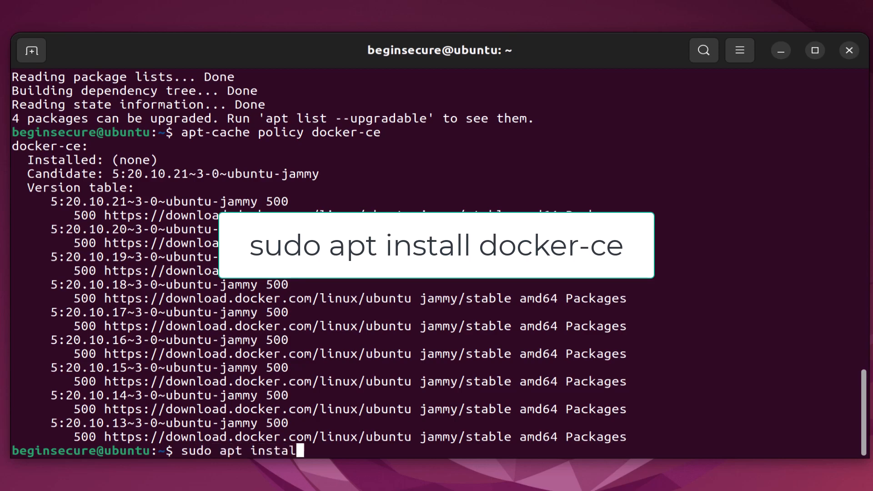
text(docker)
text(y)
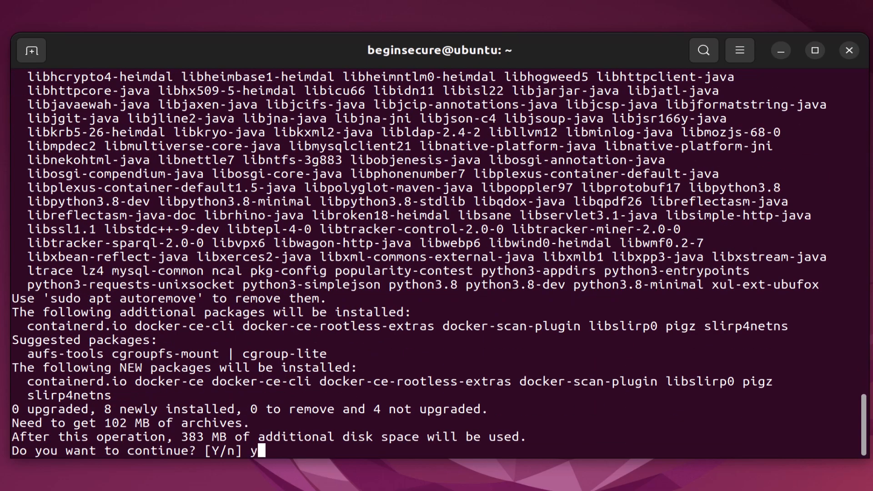
key(Return)
text(sudo systemctl status docker)
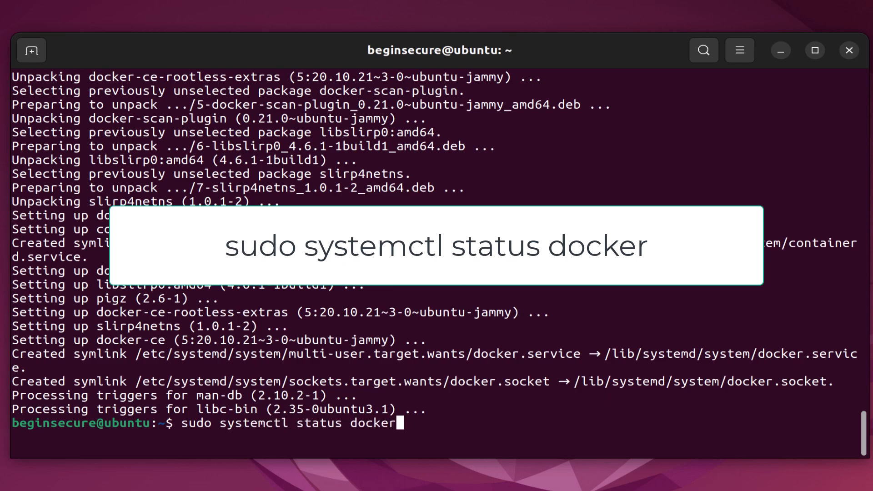
Check sudo systemctl status docker shows running, then print docker usage help
key(Return)
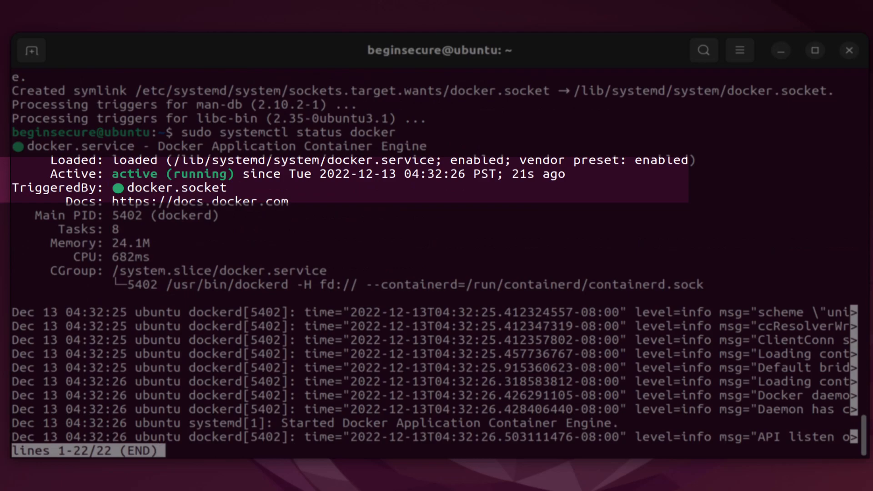
key(q)
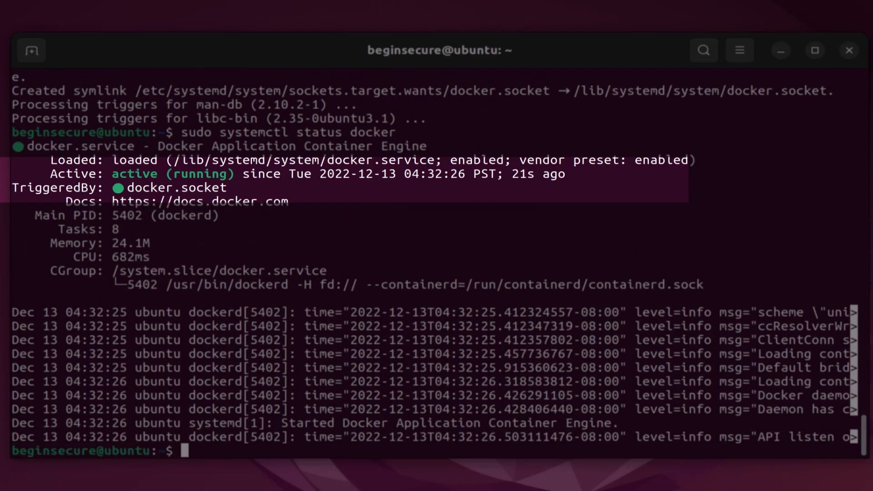
text(docker)
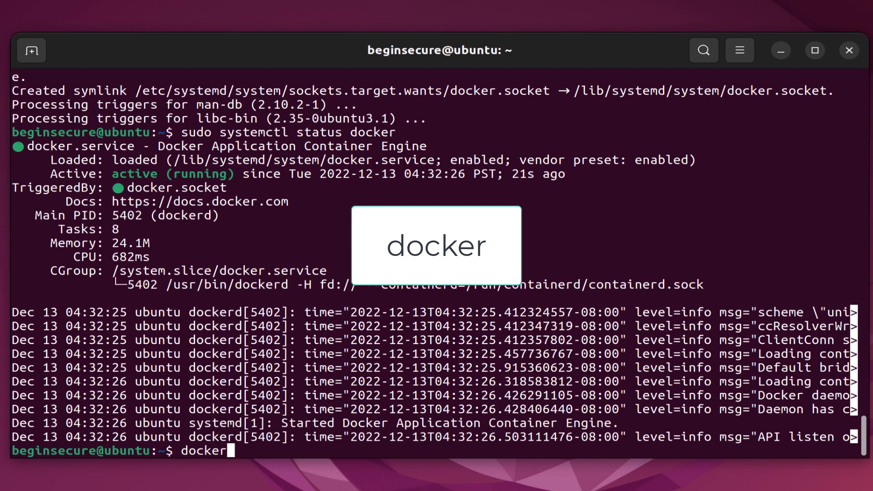
key(Return)
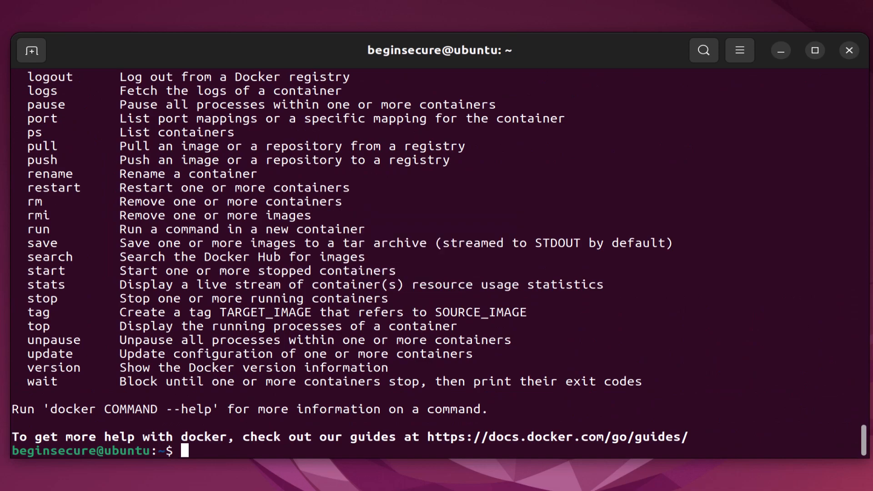
Run docker run hello-world without sudo, getting a daemon socket permission denied error
text(docker run hell)
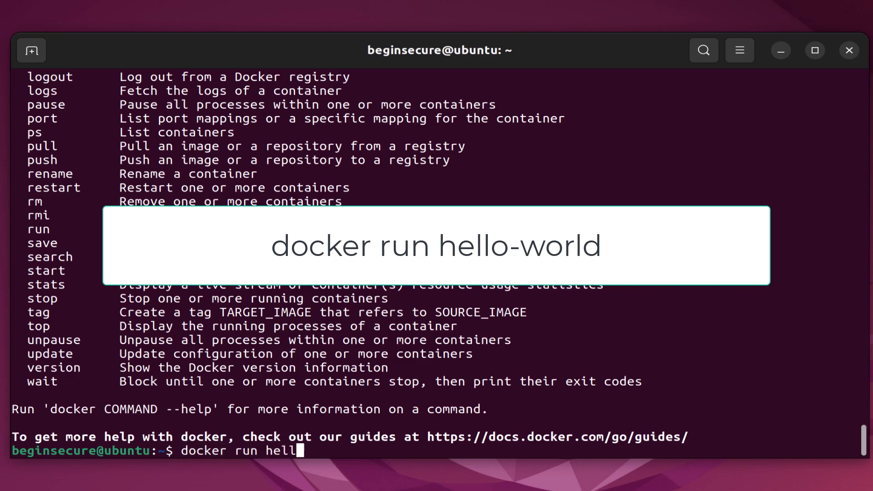
key(Return)
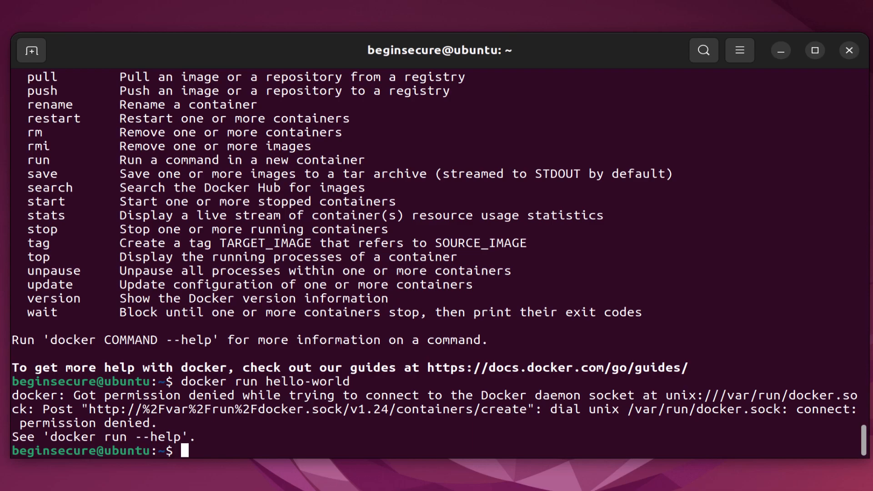
Run sudo usermod -aG docker ${USER} to add the user to the docker group
text(sudo)
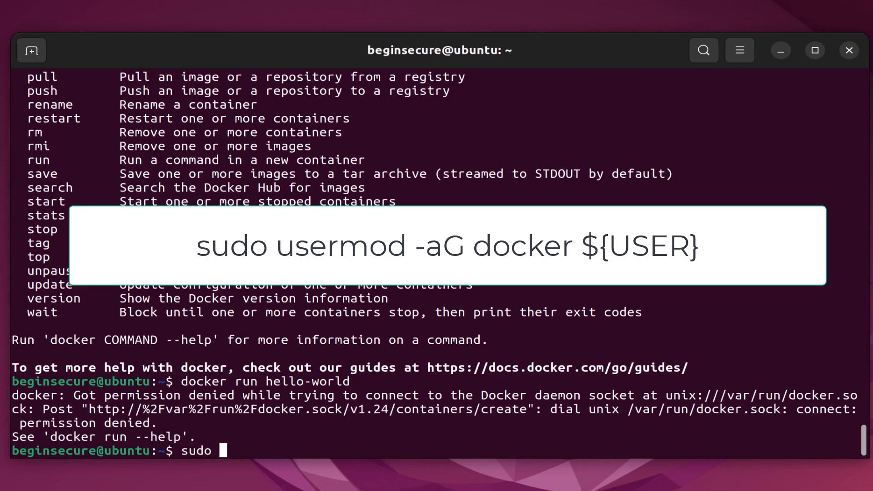
text(usermod)
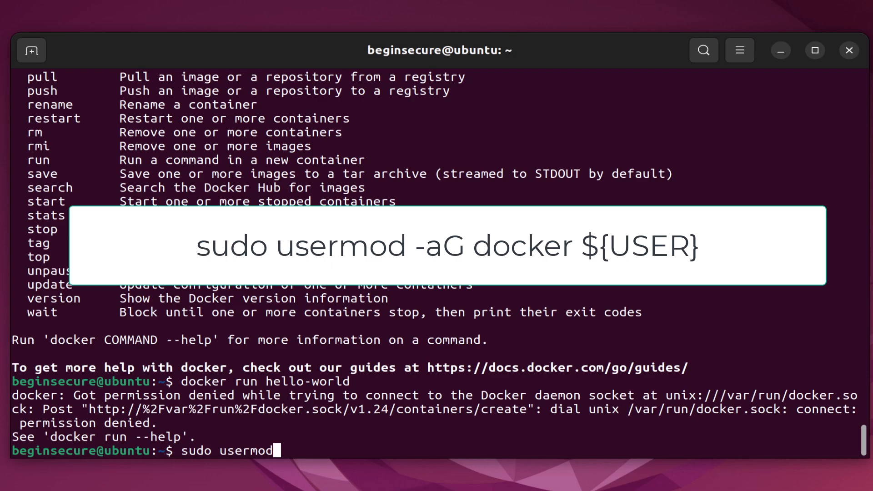
text(-aG)
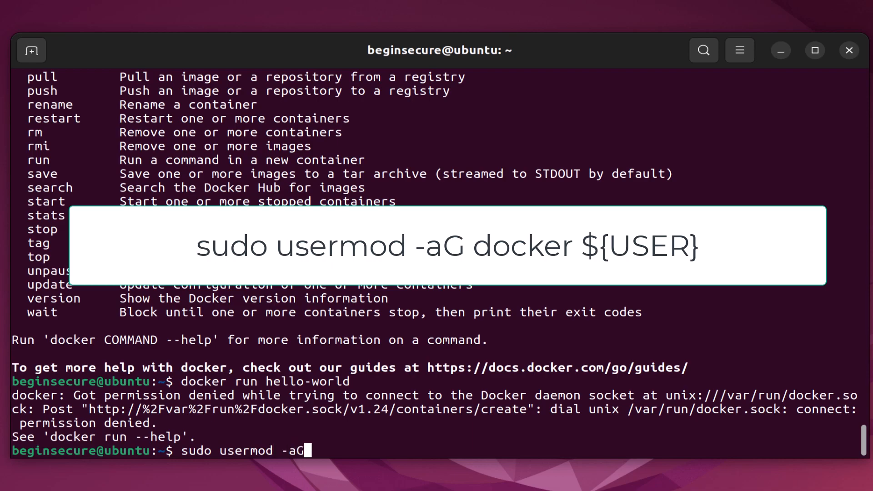
text(docker)
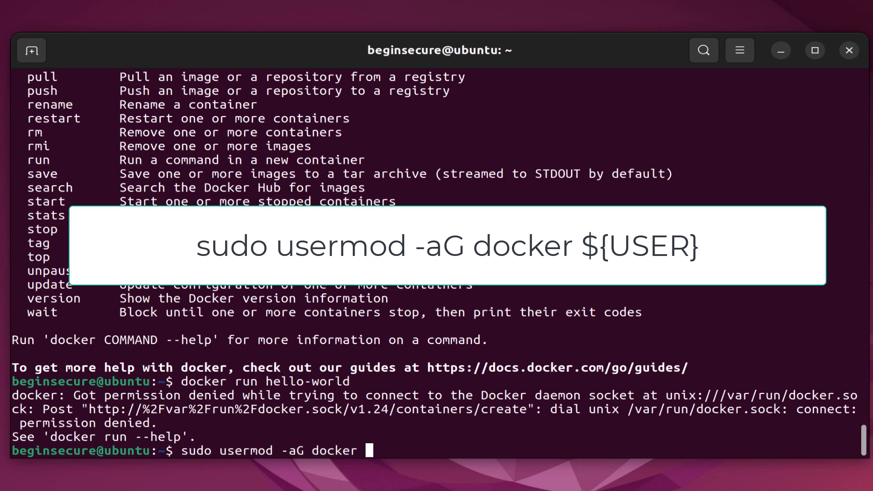
text(${)
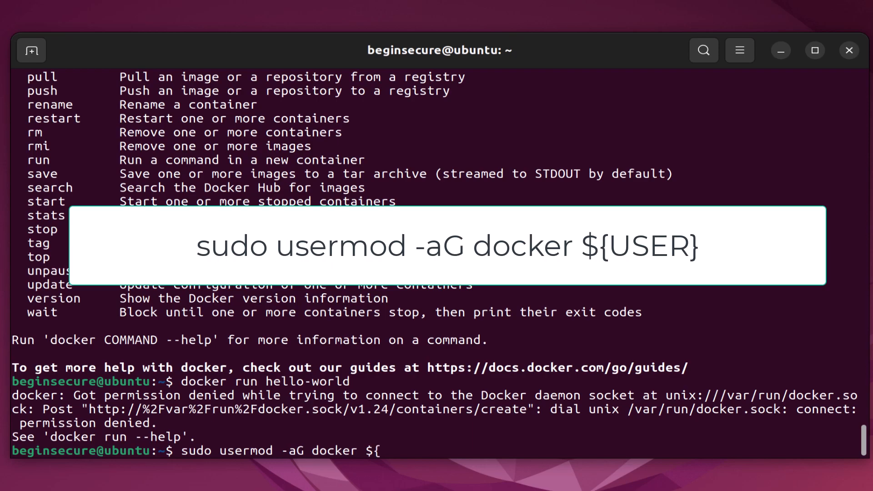
text(USER)
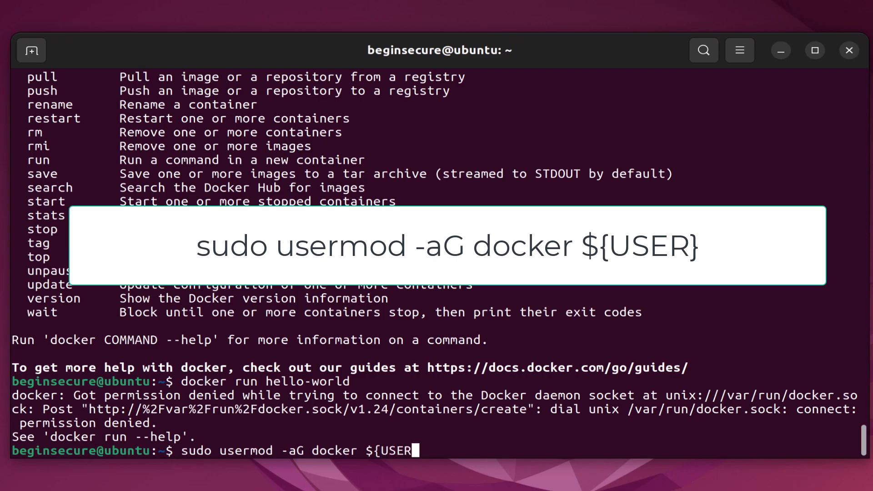
key(Return)
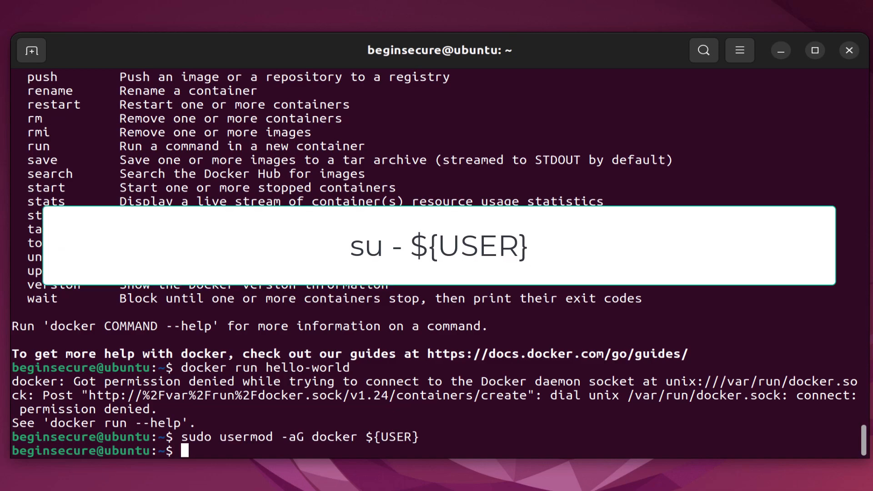
Start a new login session with su - ${USER} and the password, then check groups
text(su - $)
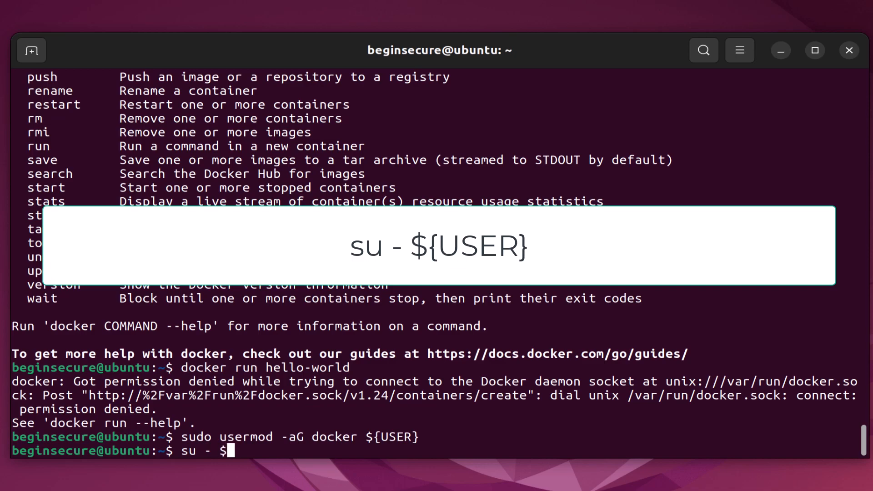
text({USER)
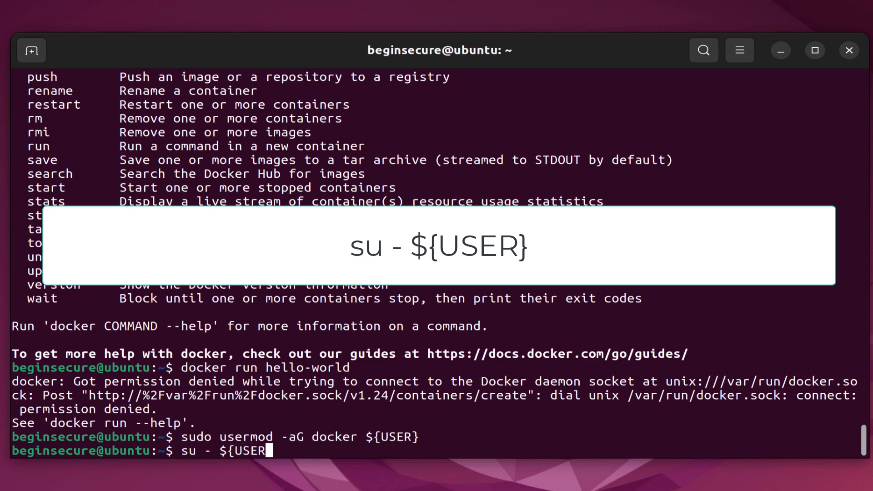
key(Return)
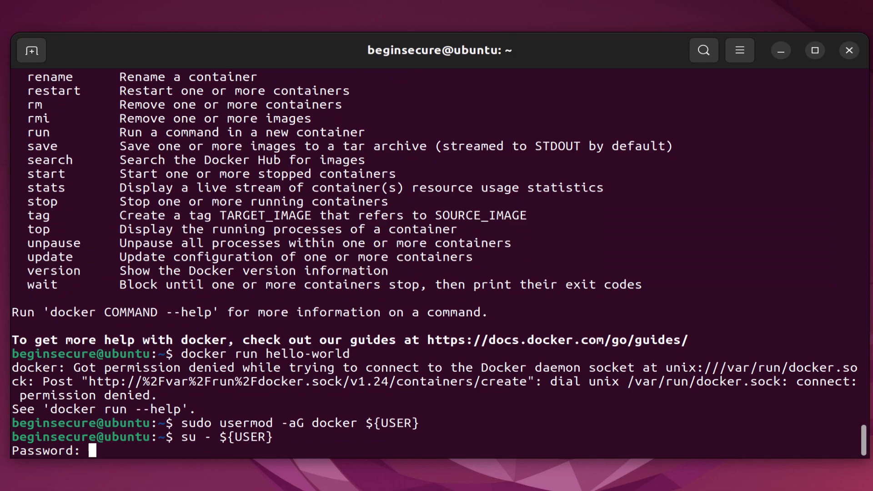
key(Return)
text(groups)
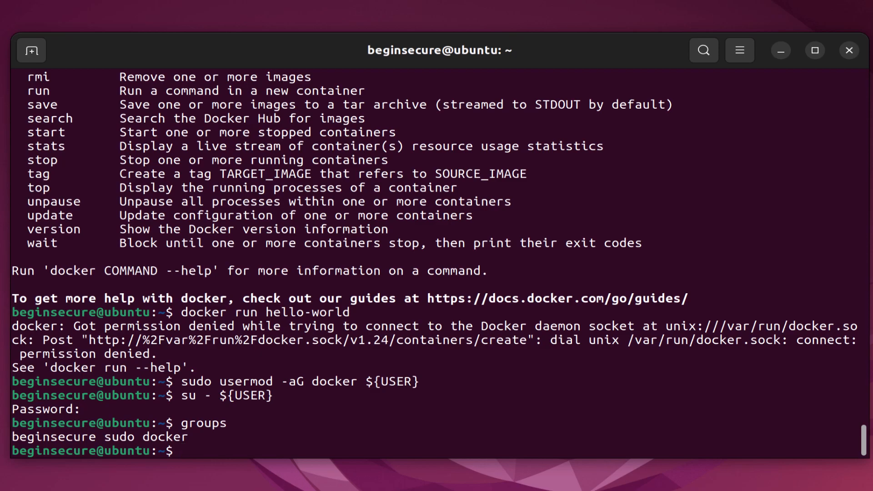
List the docker commands, then run 'docker run hello-world' to print 'Hello from Docker!'
text(docker)
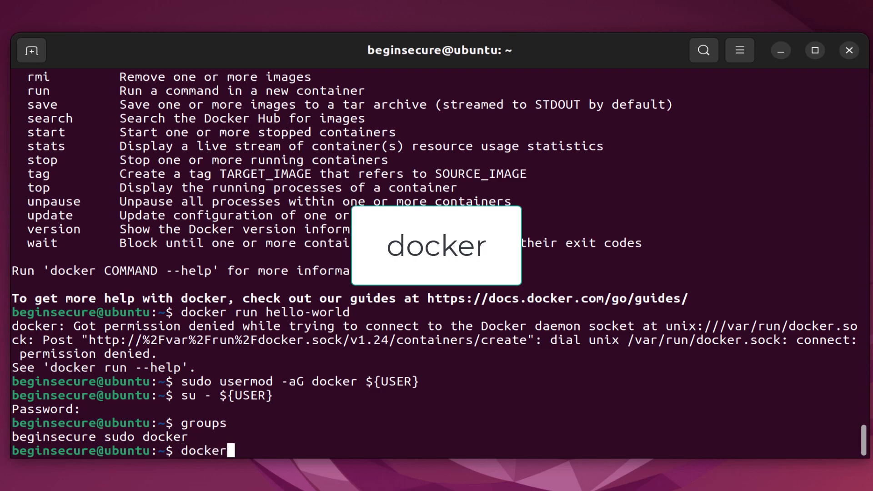
key(Return)
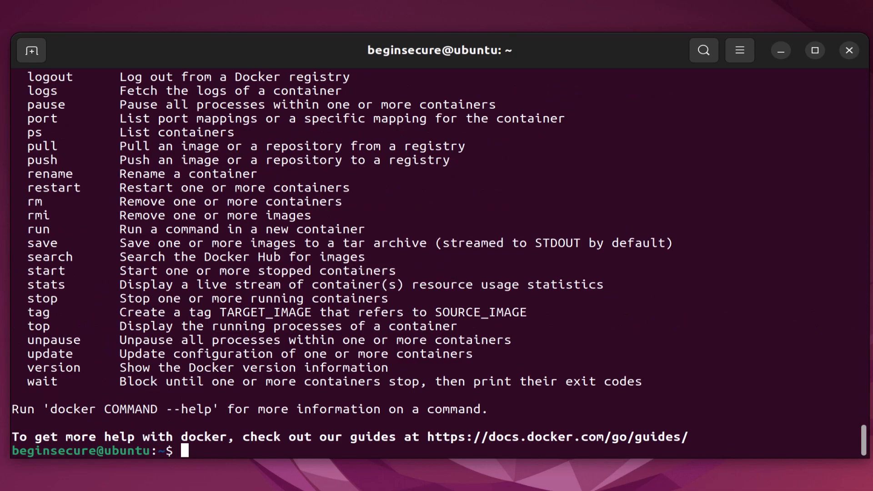
text(doc)
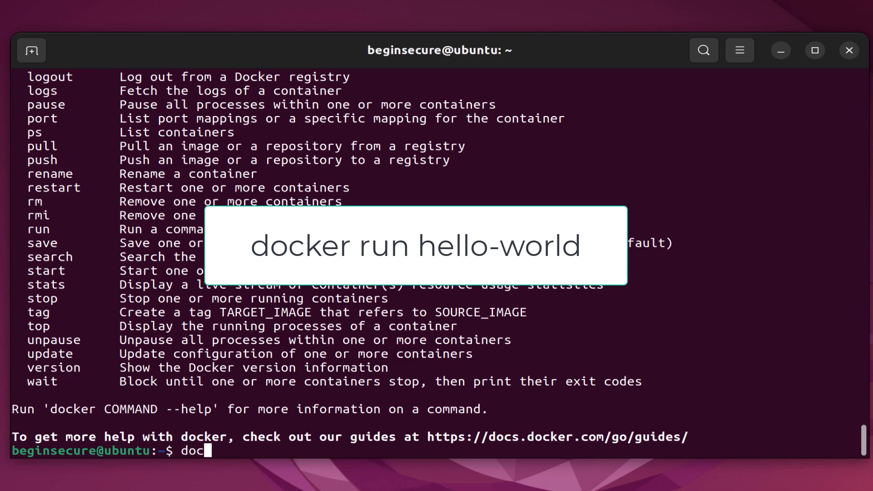
text(ker)
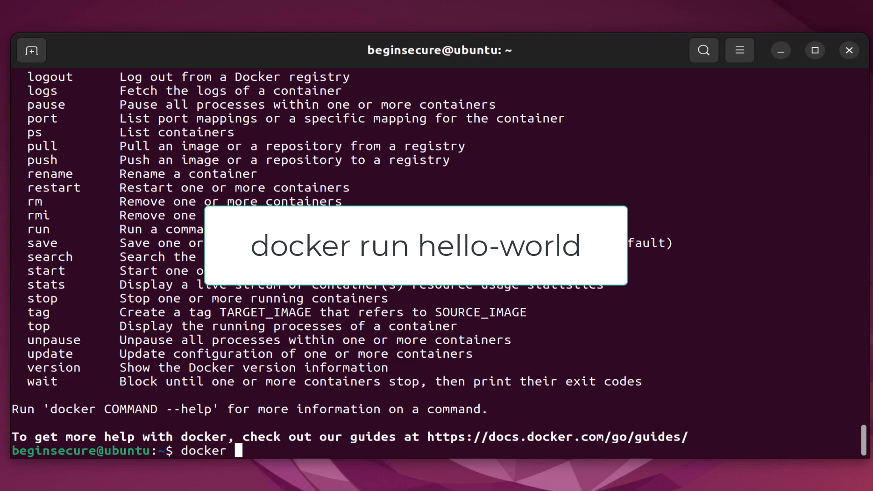
text(run hello)
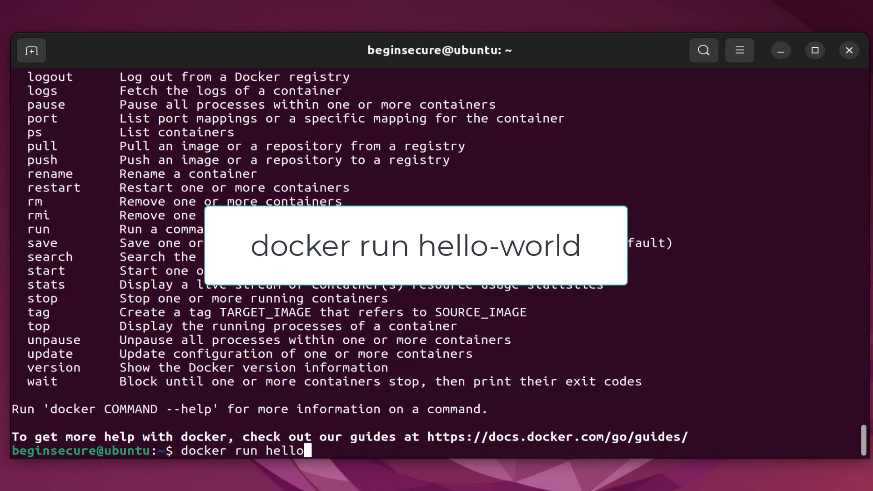
text(-world)
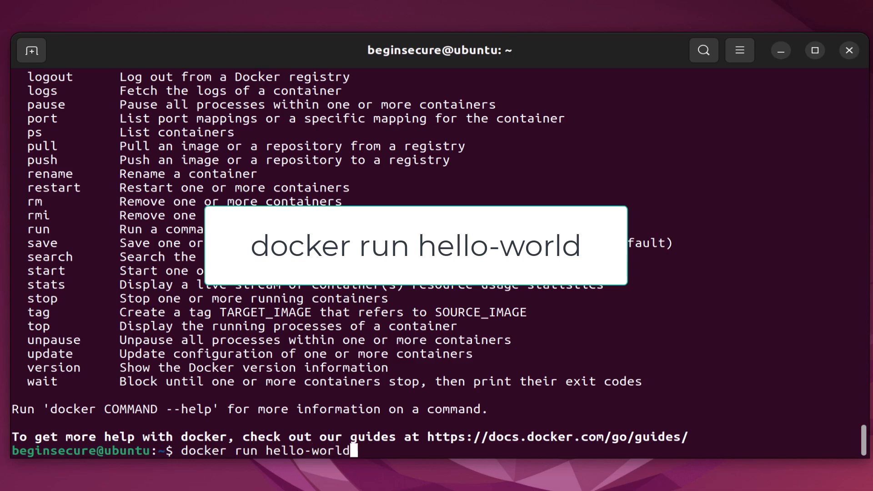
key(Return)
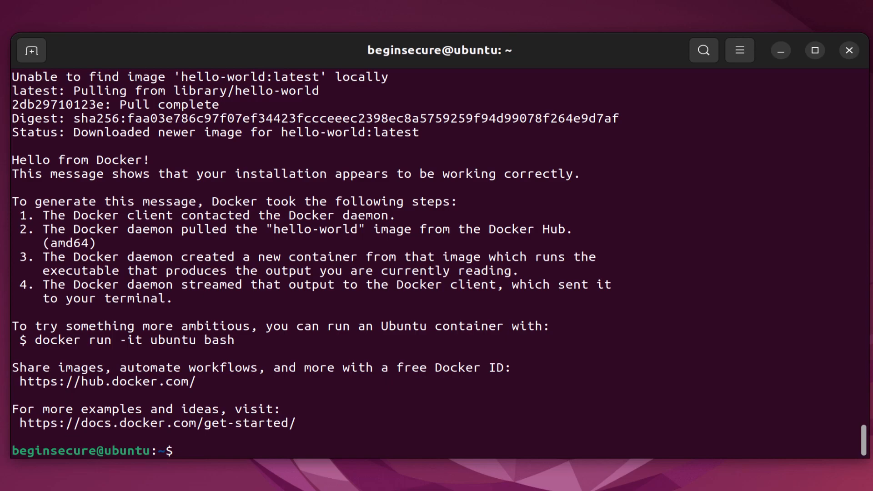
Search Docker Hub with 'docker search postgres', showing the official postgres image first
text(docker s)
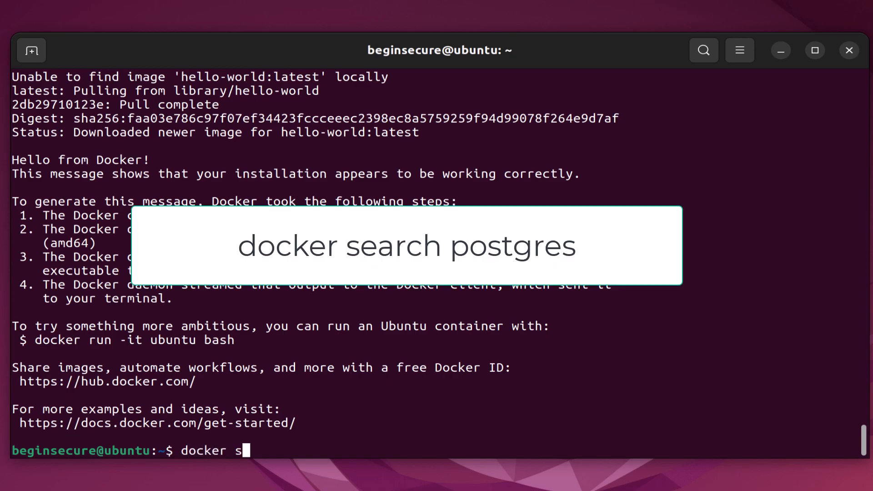
text(earch p)
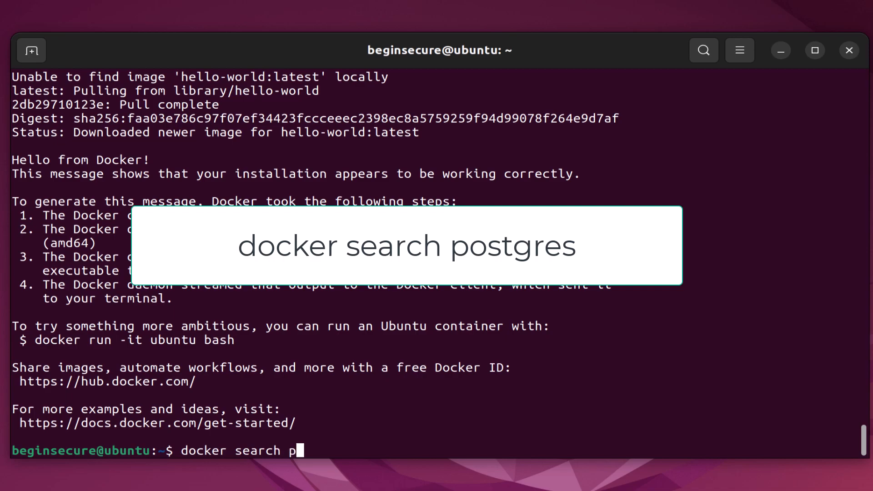
text(ostgres)
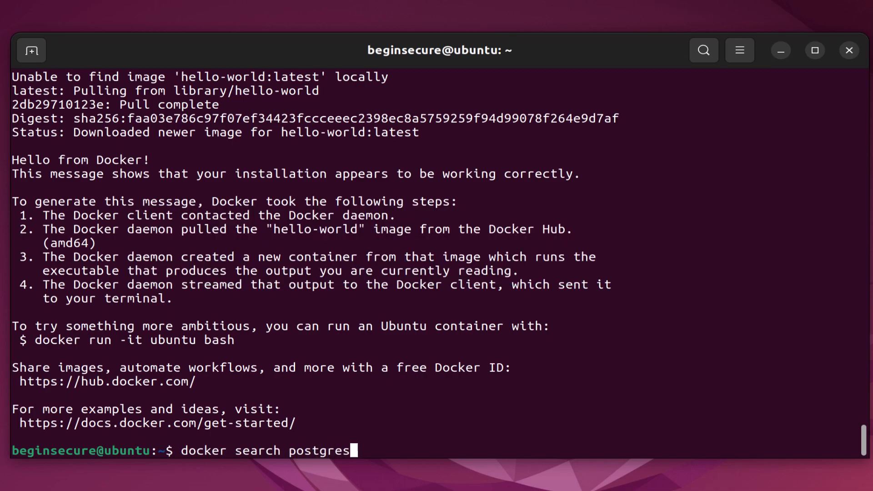
key(Return)
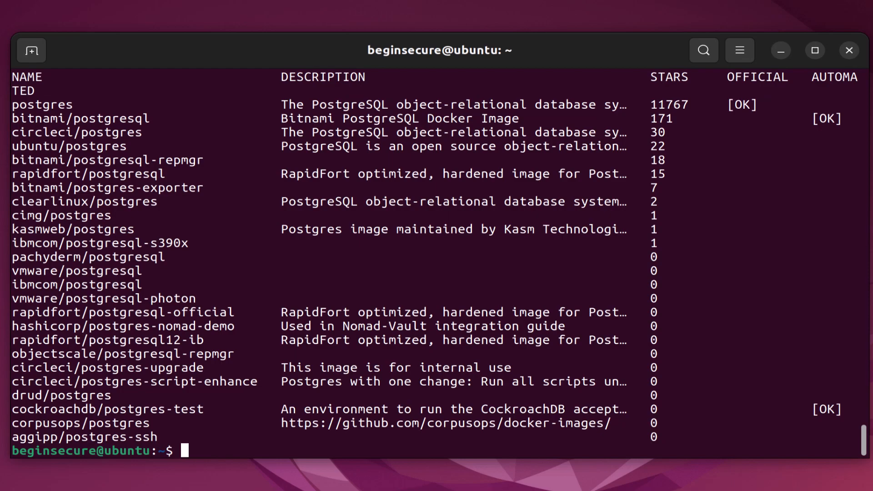
Start pulling the official postgres image with 'docker pull postgres'
text(docker p)
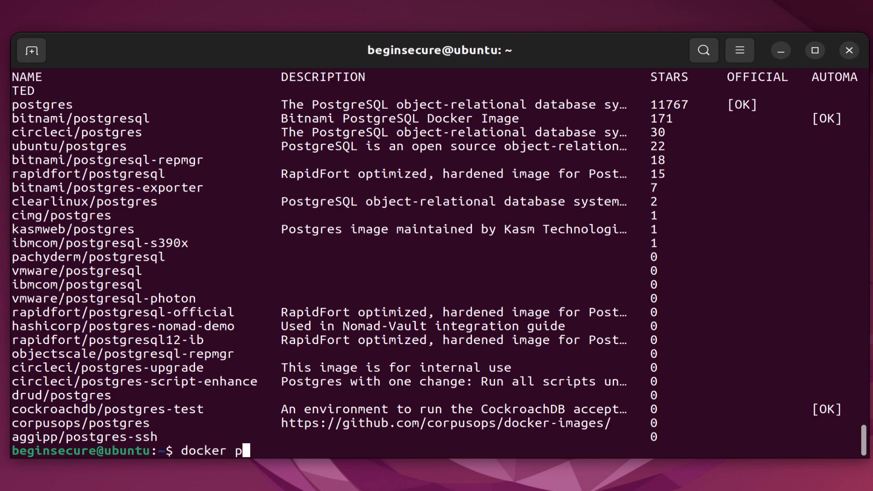
text(ull postg)
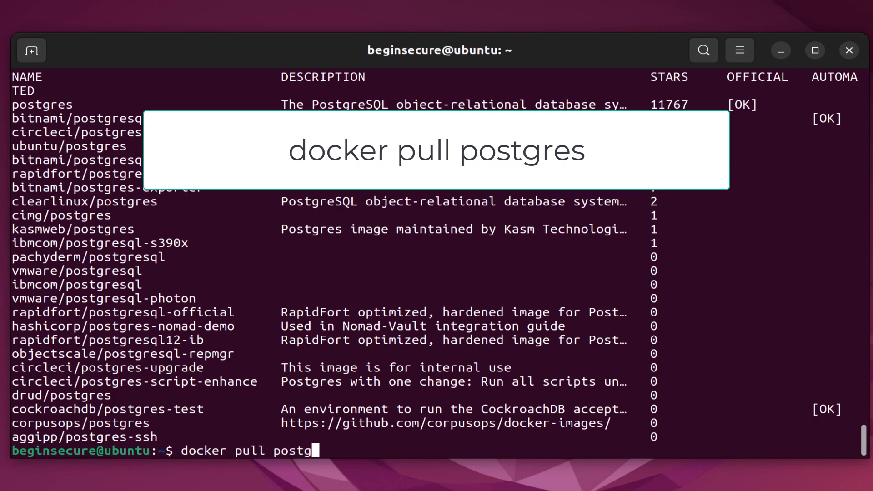
key(Return)
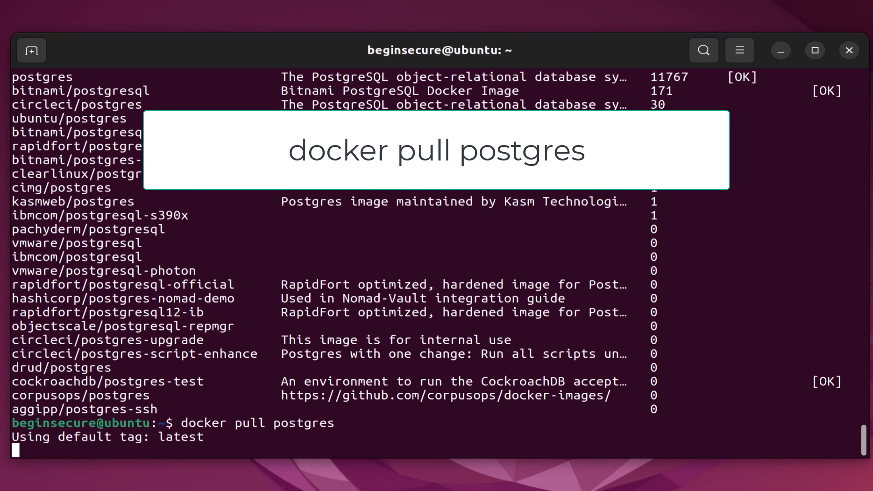
key(Return)
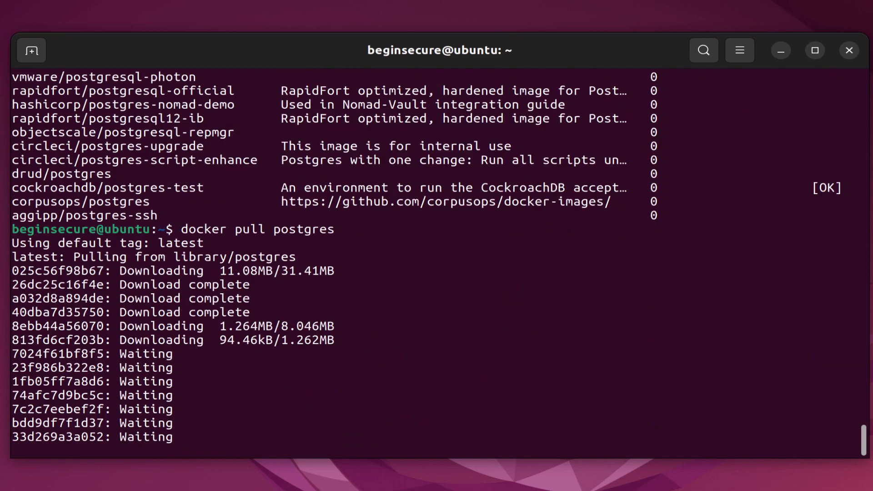